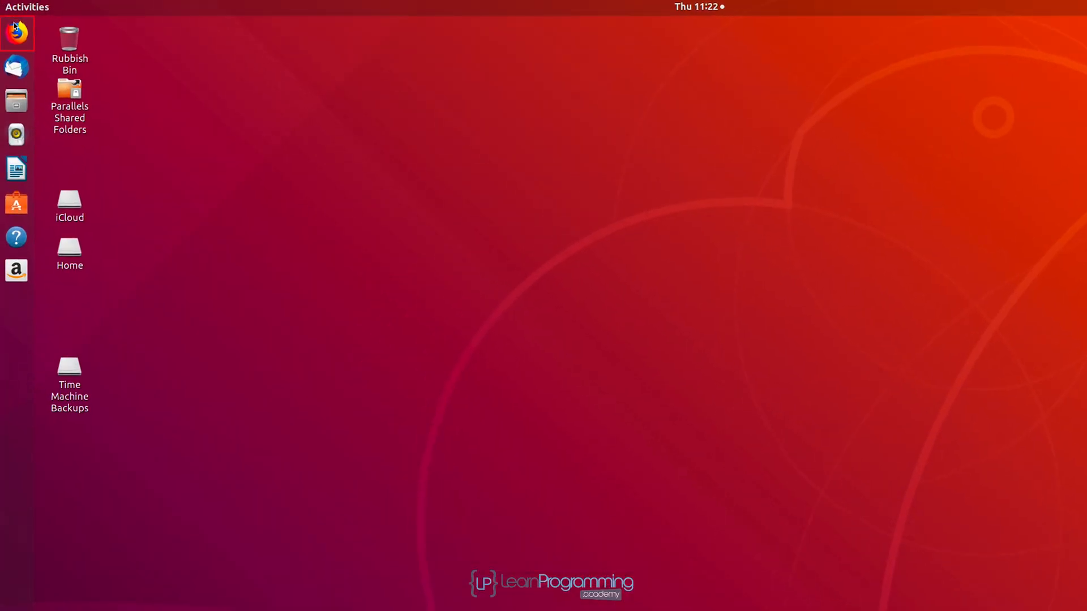
- Launch Firefox and run a web search for "amazon corretto"
left_click(16, 33)
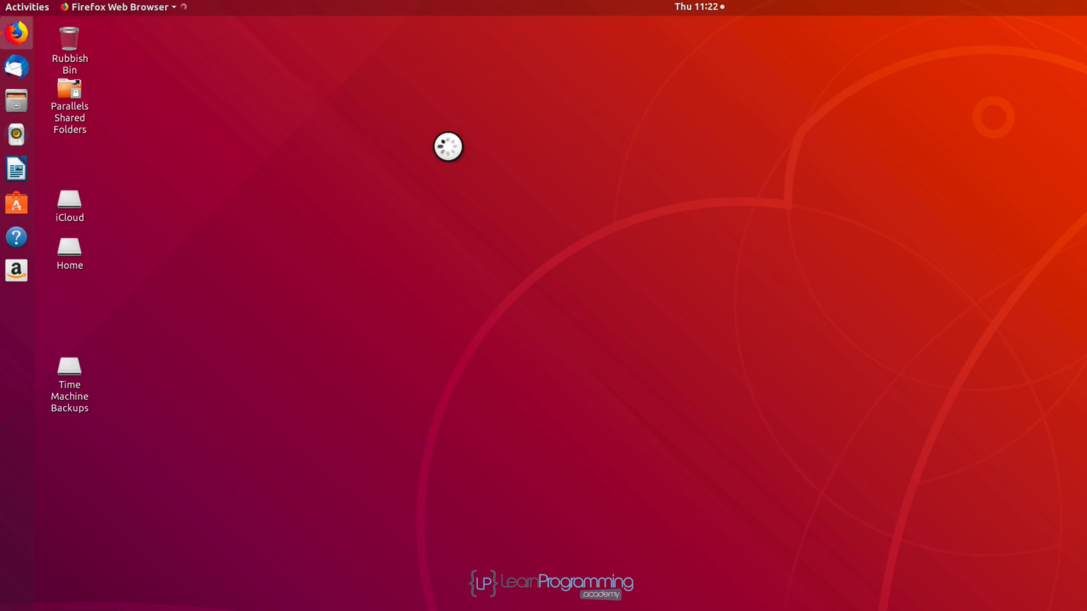
left_click(15, 32)
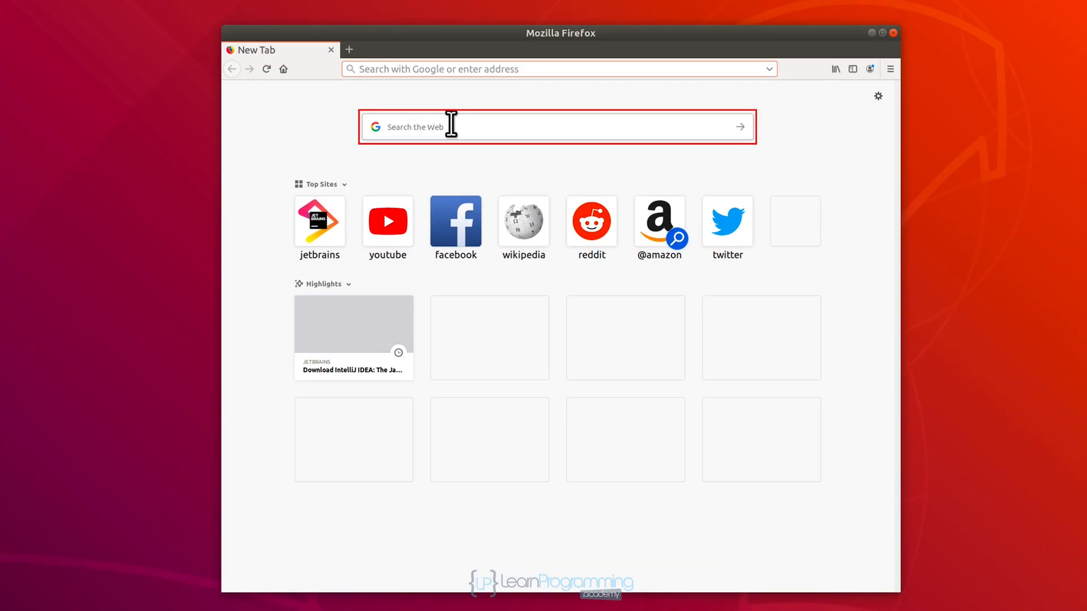
type("a")
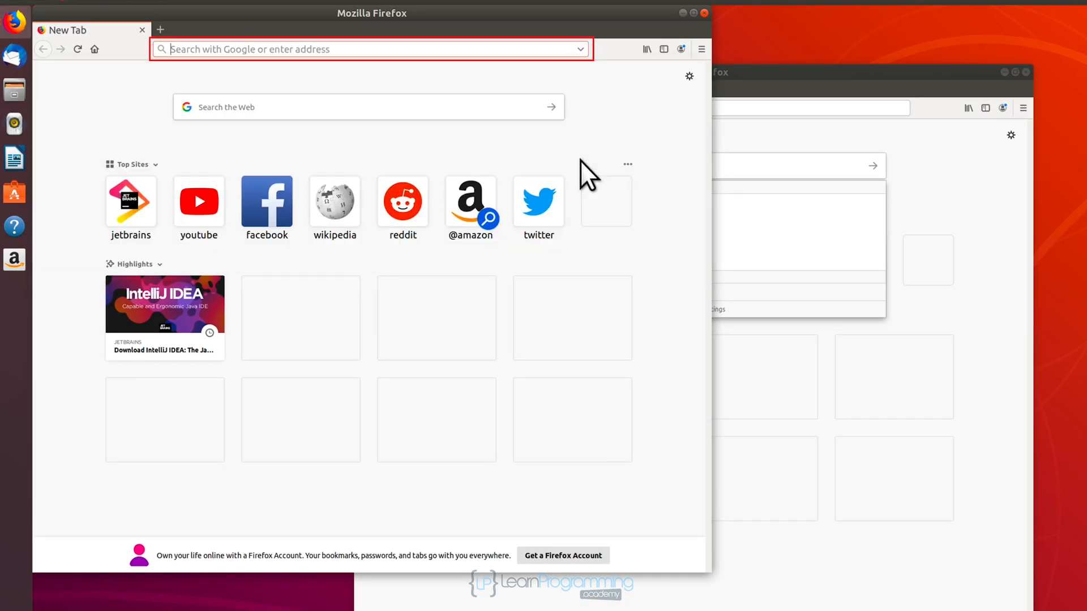
type("amazon corretto")
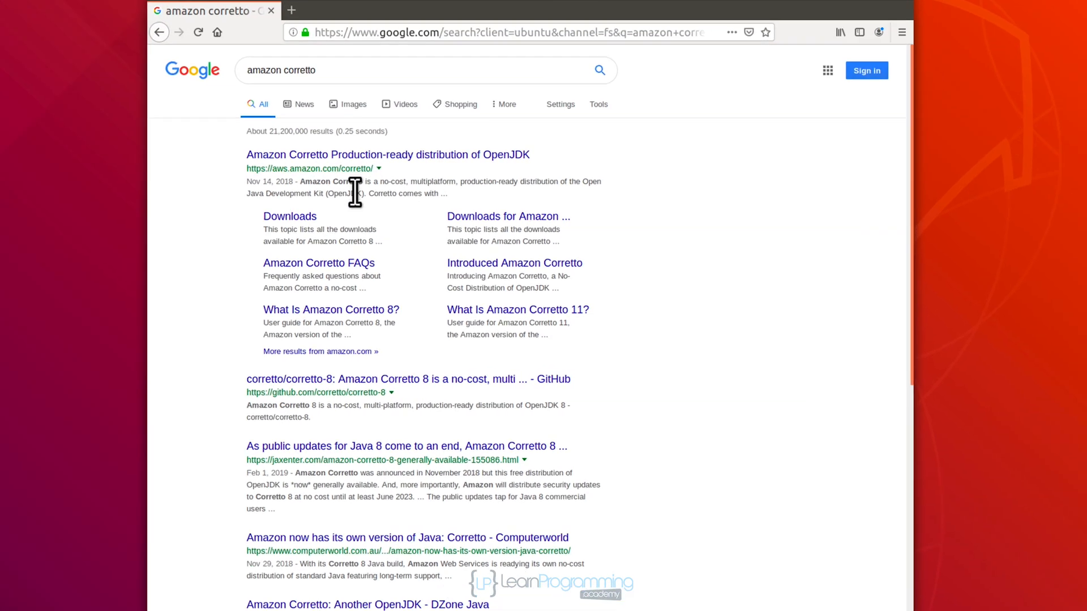
- Open the Amazon Corretto result and go to the Corretto 11 downloads list
left_click(387, 155)
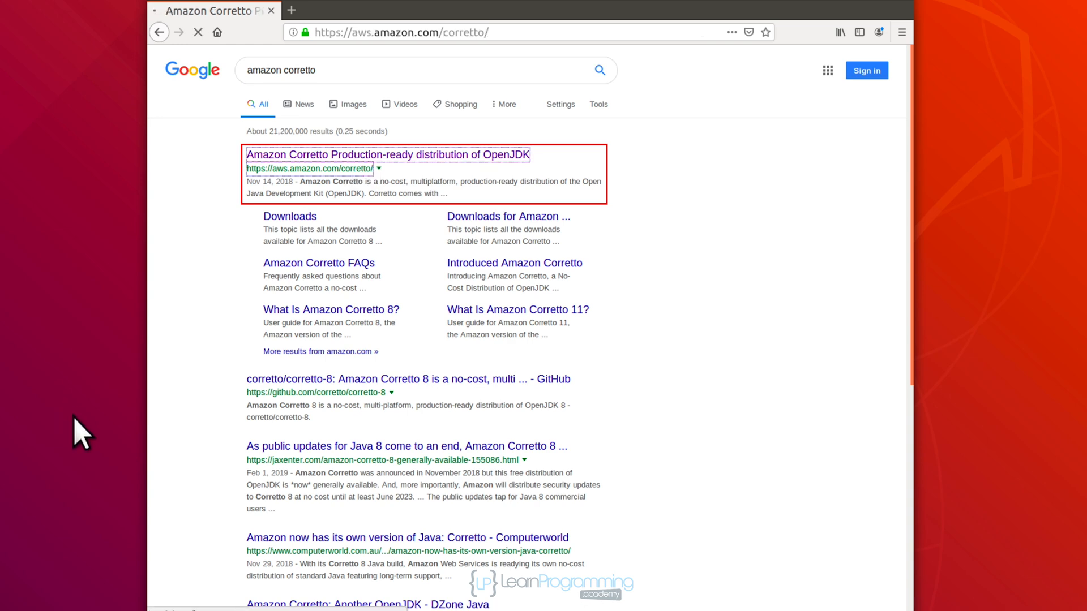
left_click(386, 155)
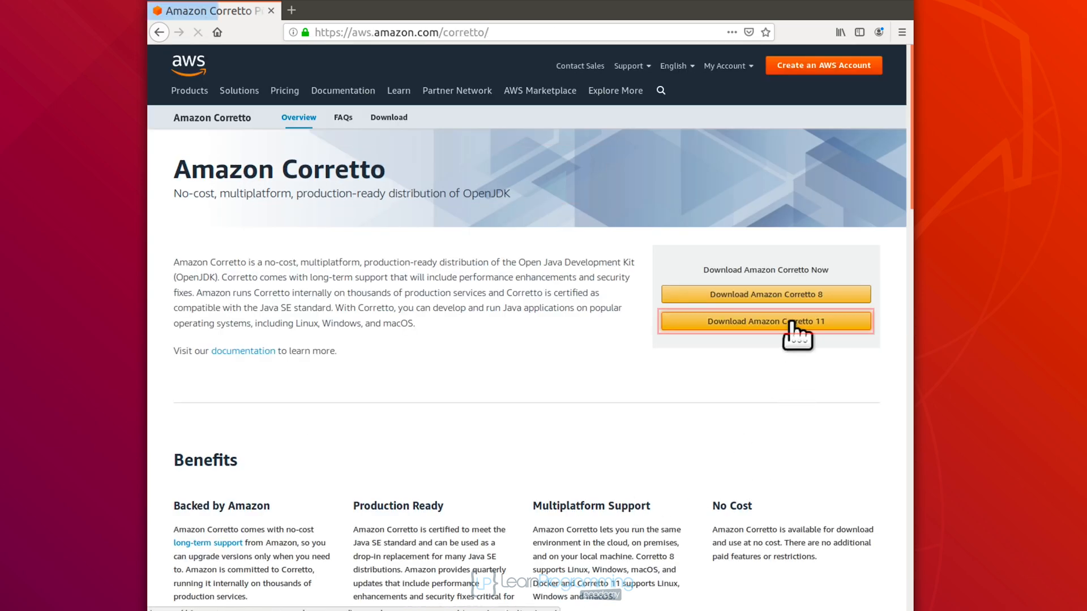
left_click(765, 320)
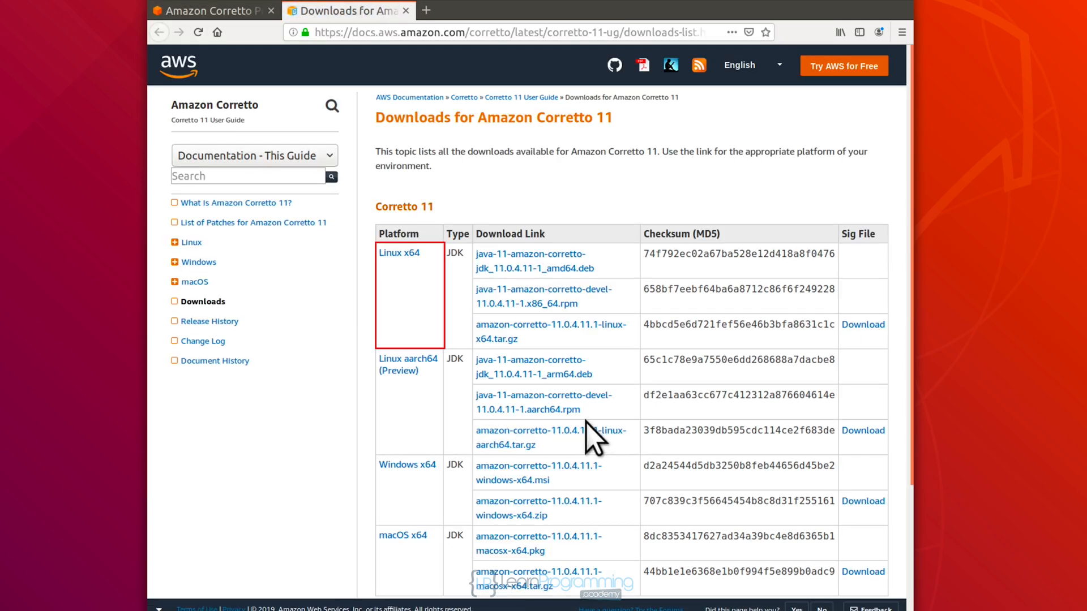
mouse_move(399, 252)
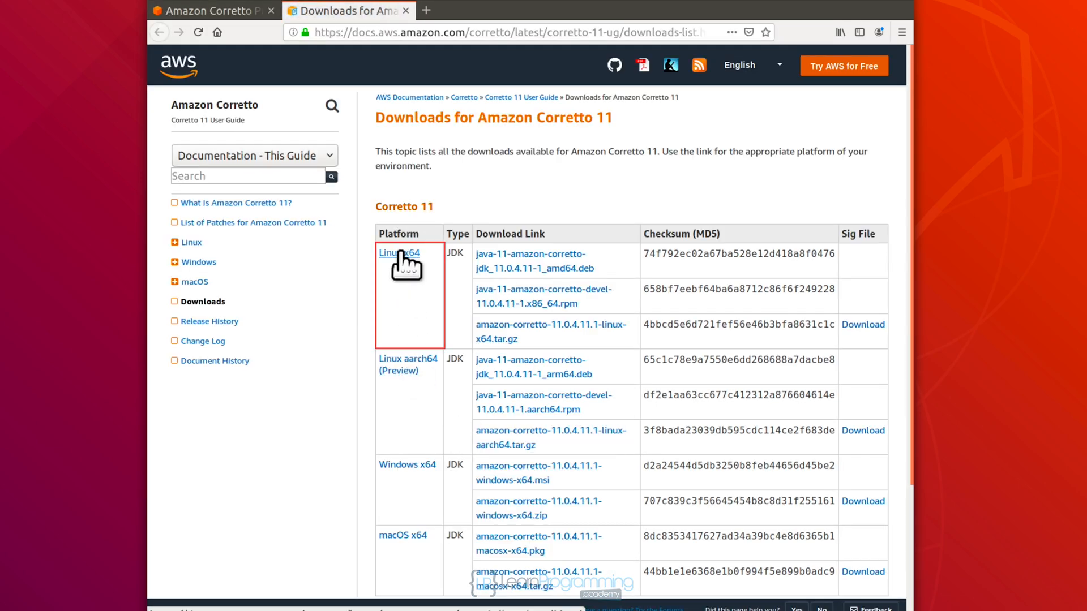
- Open the Linux install guide and save java-11-amazon-corretto-jdk_11.0.4.11-1_amd64.deb via Save Link As
left_click(397, 253)
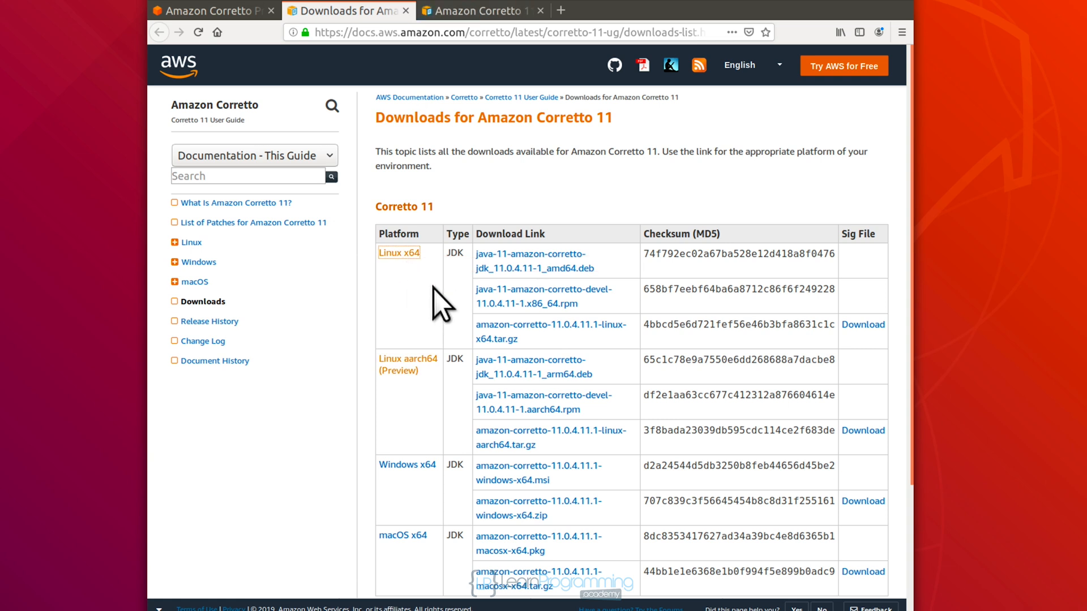
mouse_move(578, 287)
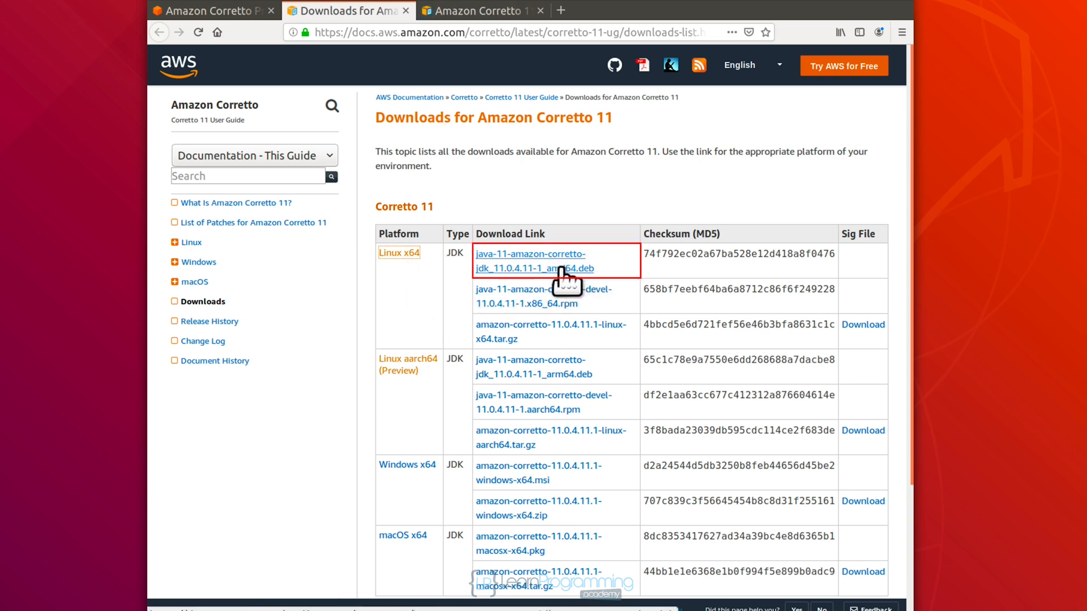
right_click(529, 260)
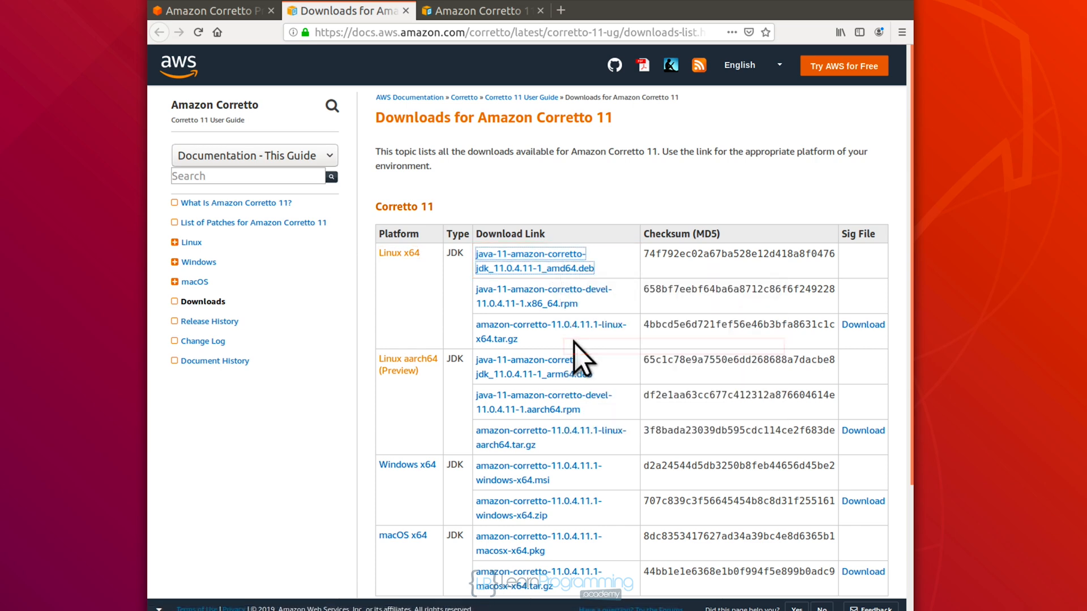
left_click(530, 261)
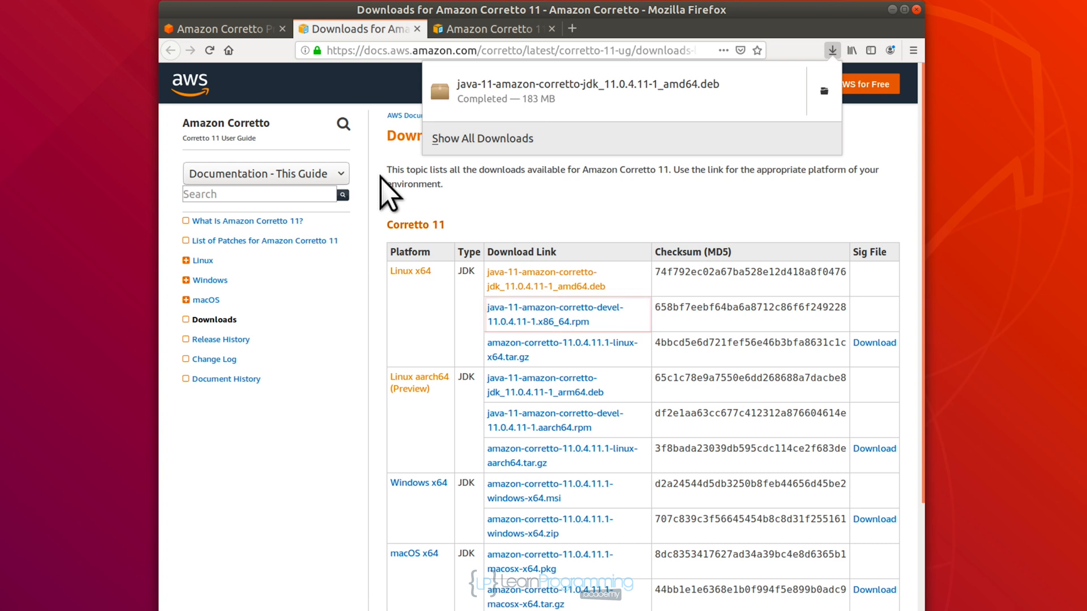
mouse_move(412, 356)
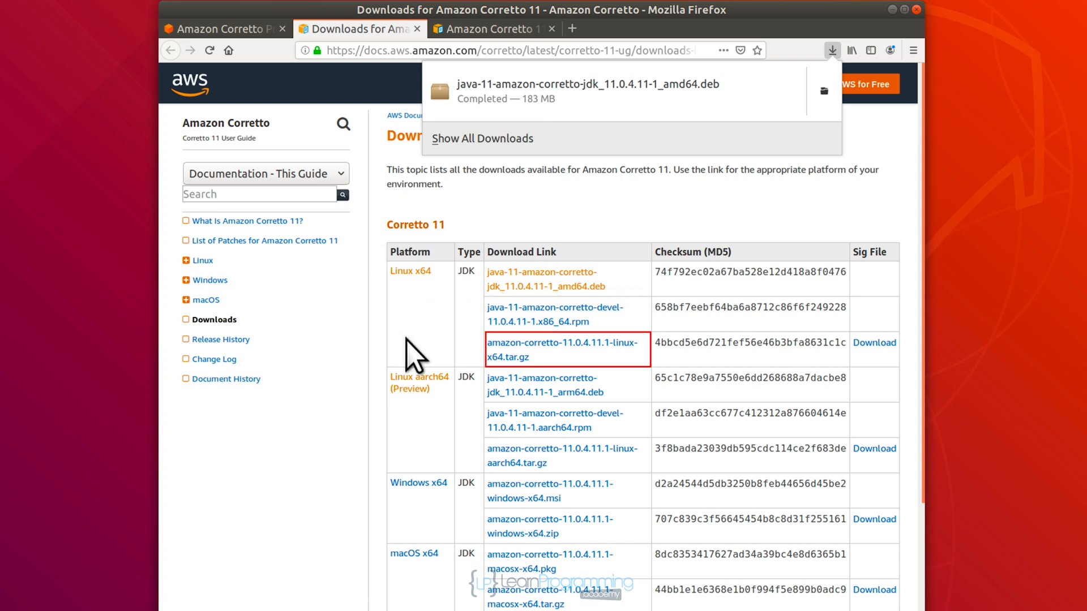
mouse_move(458, 66)
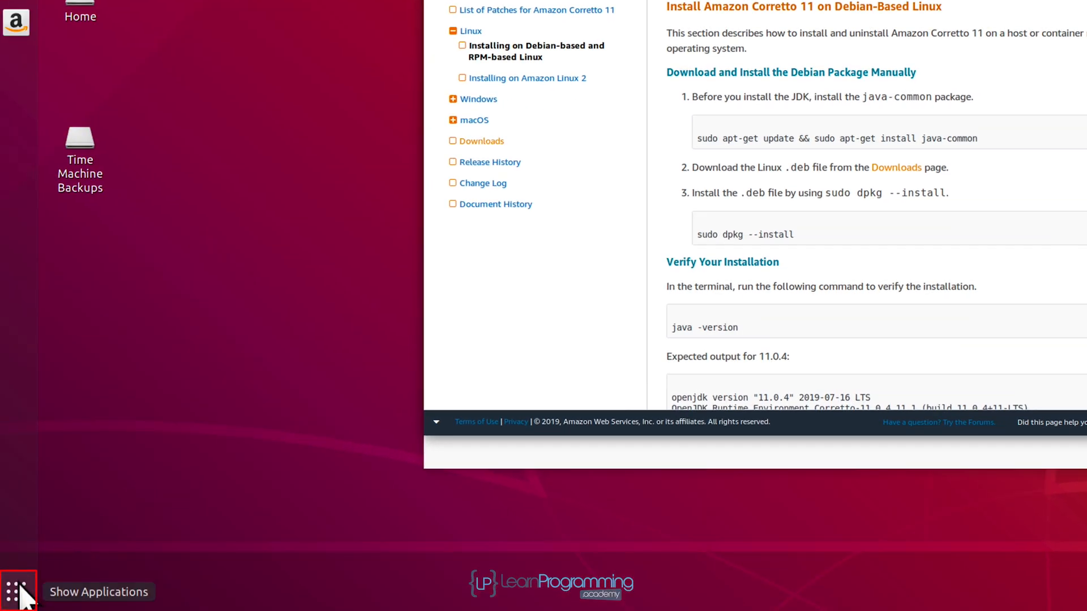
- Launch Terminal from the applications overview by searching "Ter"
left_click(17, 591)
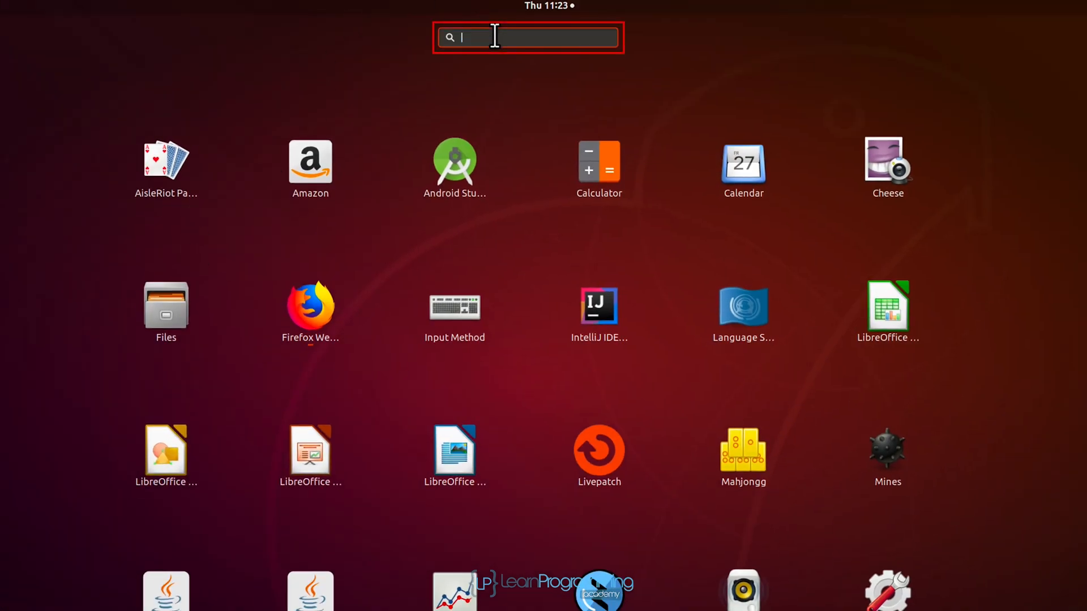
type("Ter")
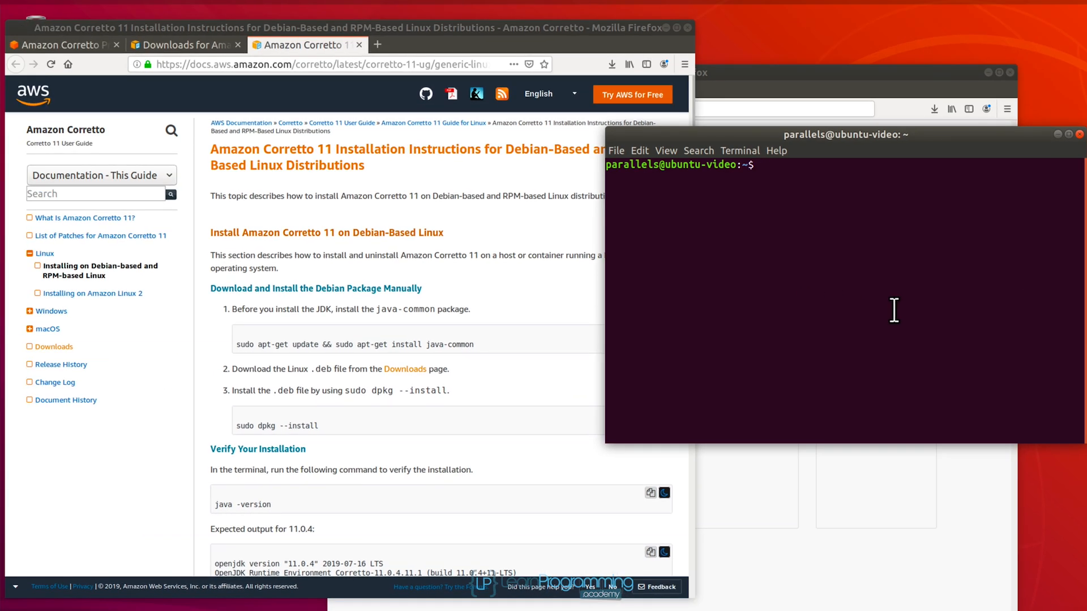
- Change into the ~/Downloads/ directory
type("cd")
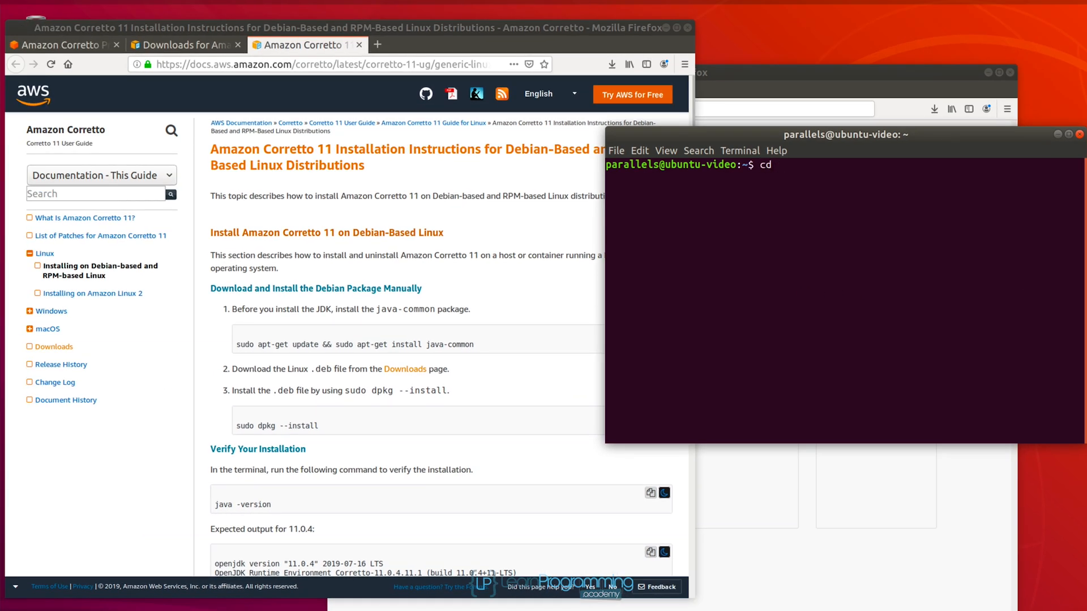
type("~/")
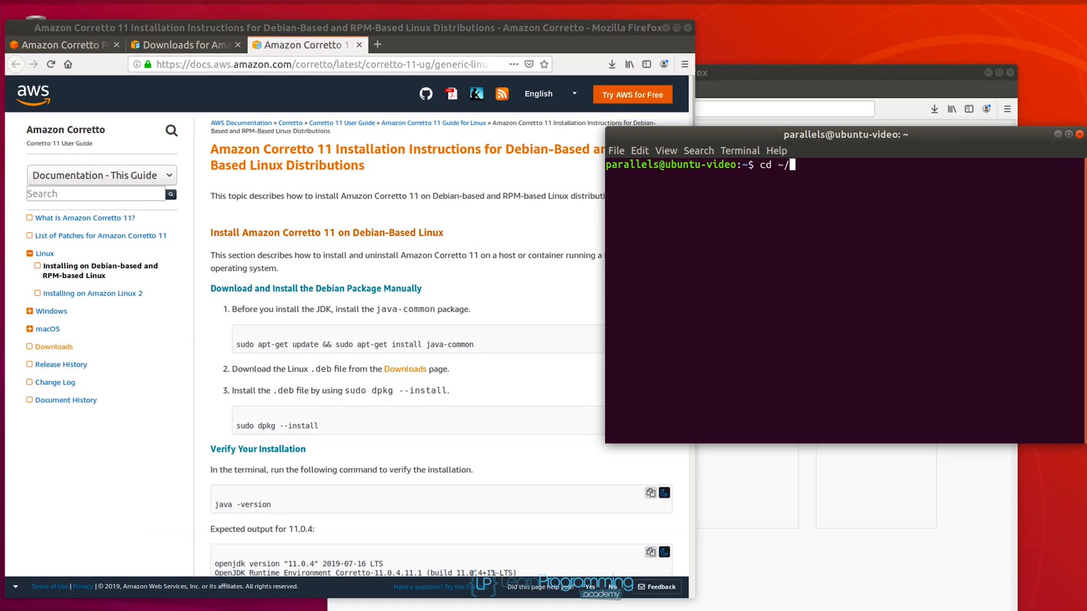
type("Downloads/")
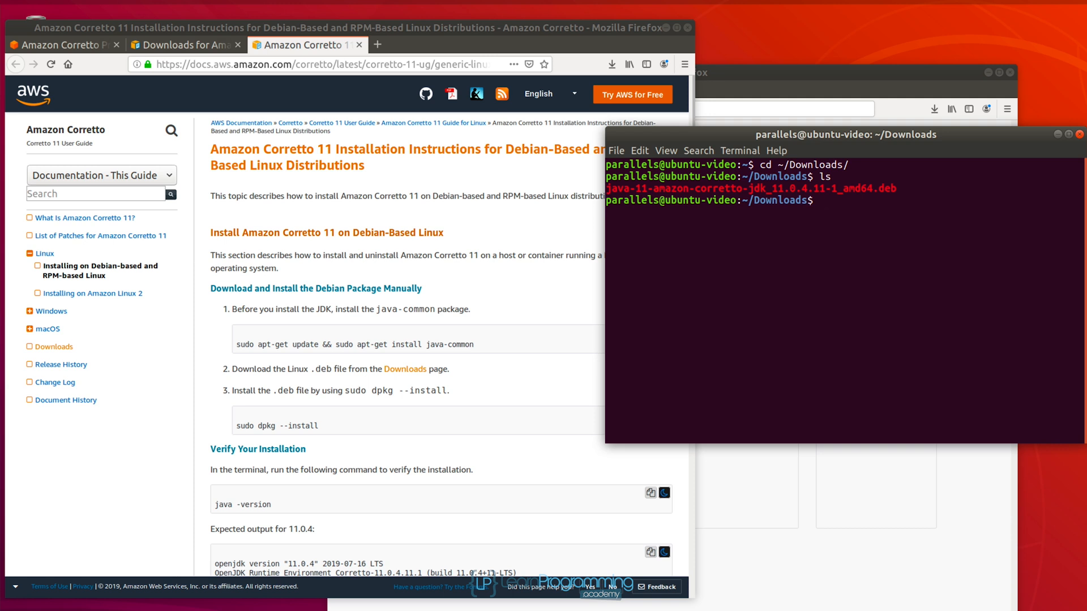
- Run sudo apt-get update && sudo apt-get install java-common with the sudo password; java-common is already newest
type("sudo ap")
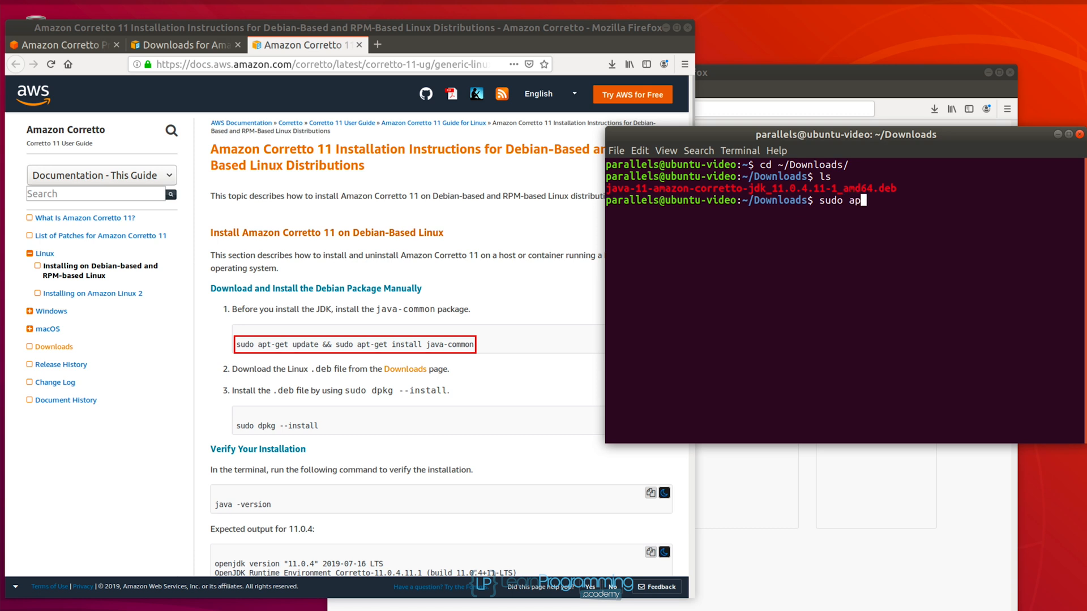
type("t-get")
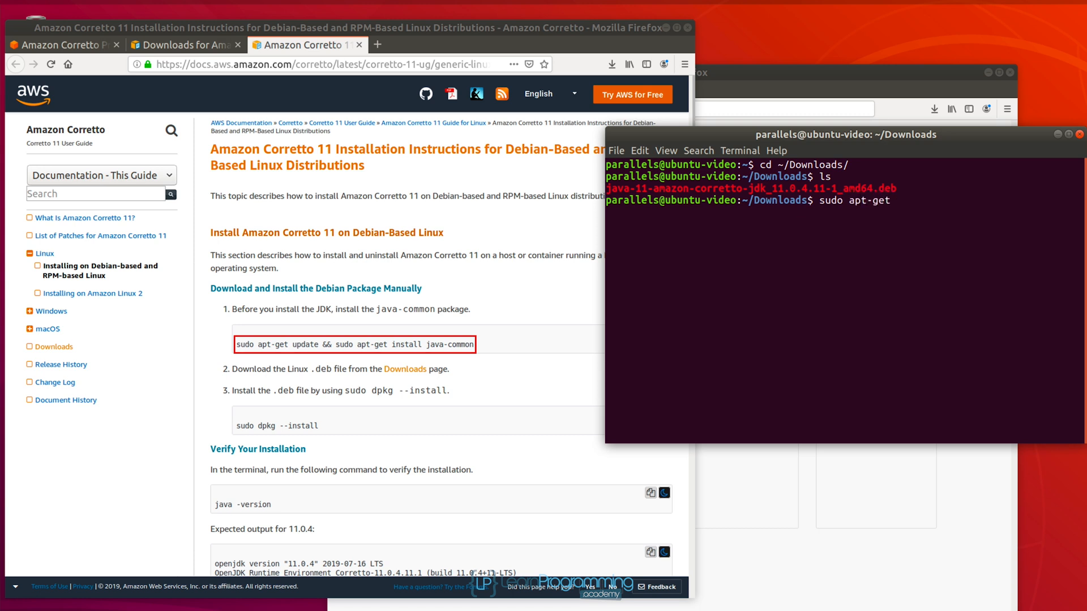
type("updat")
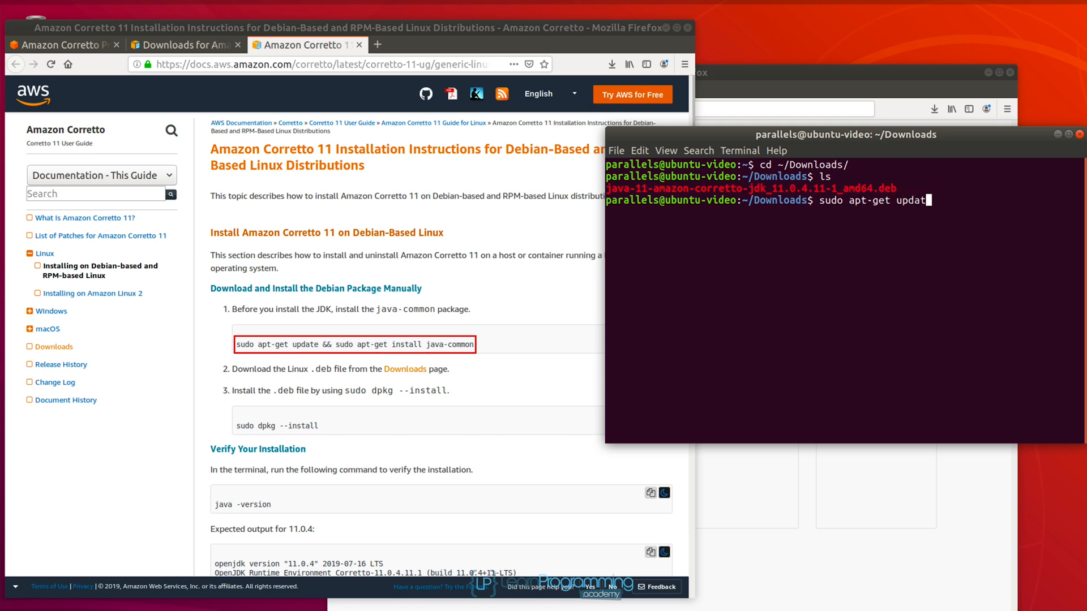
type("e &&")
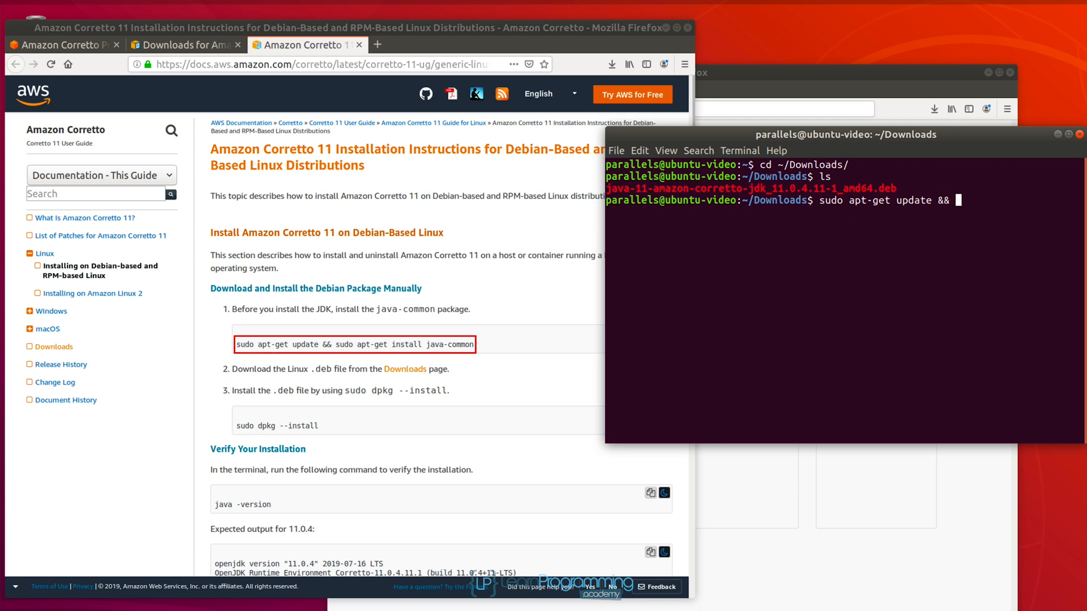
type("sudo apt-get install java-")
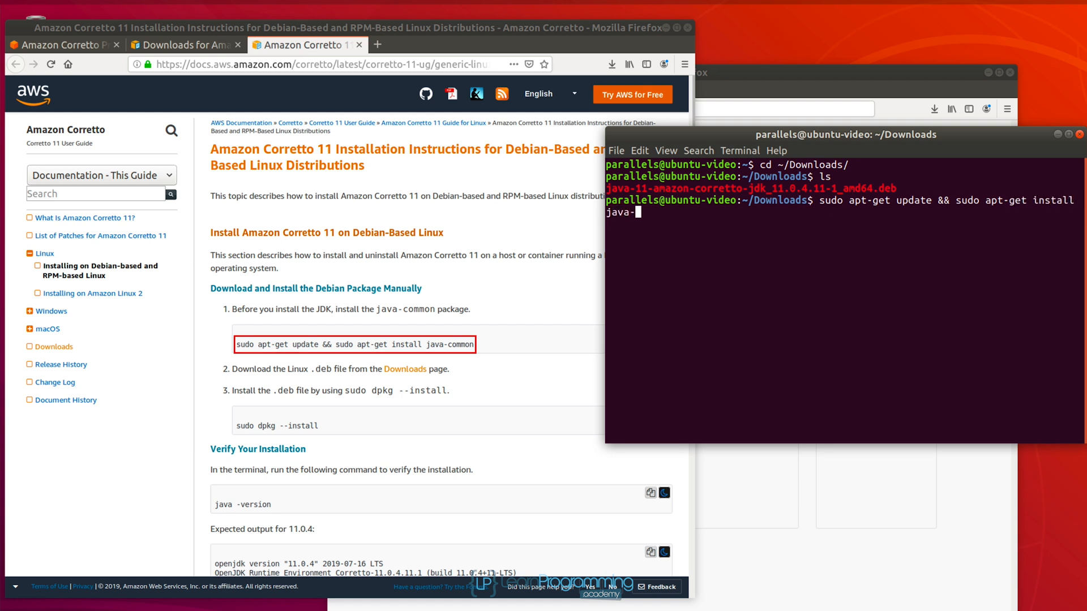
key("Return")
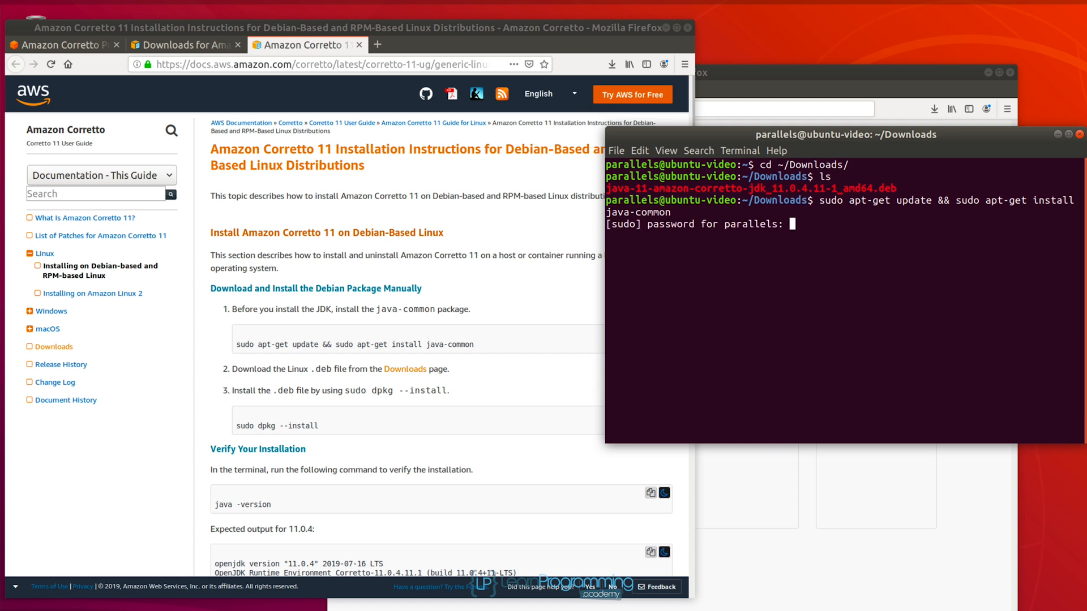
key("Return")
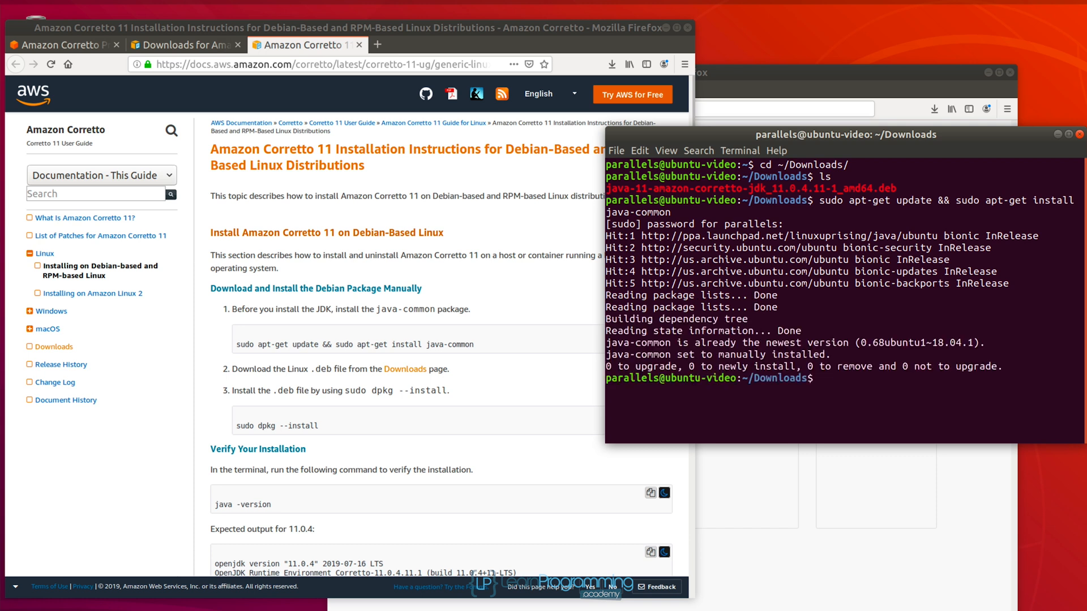
mouse_move(822, 378)
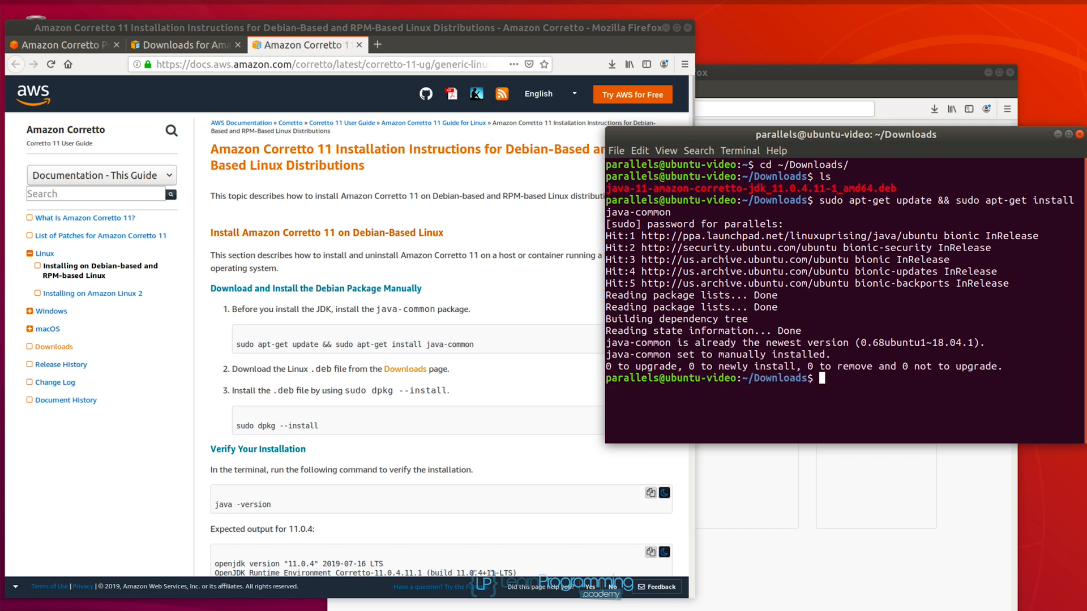
- Install java-11-amazon-corretto-jdk_11.0.4.11-1_amd64.deb with sudo dpkg --install
type("sudo")
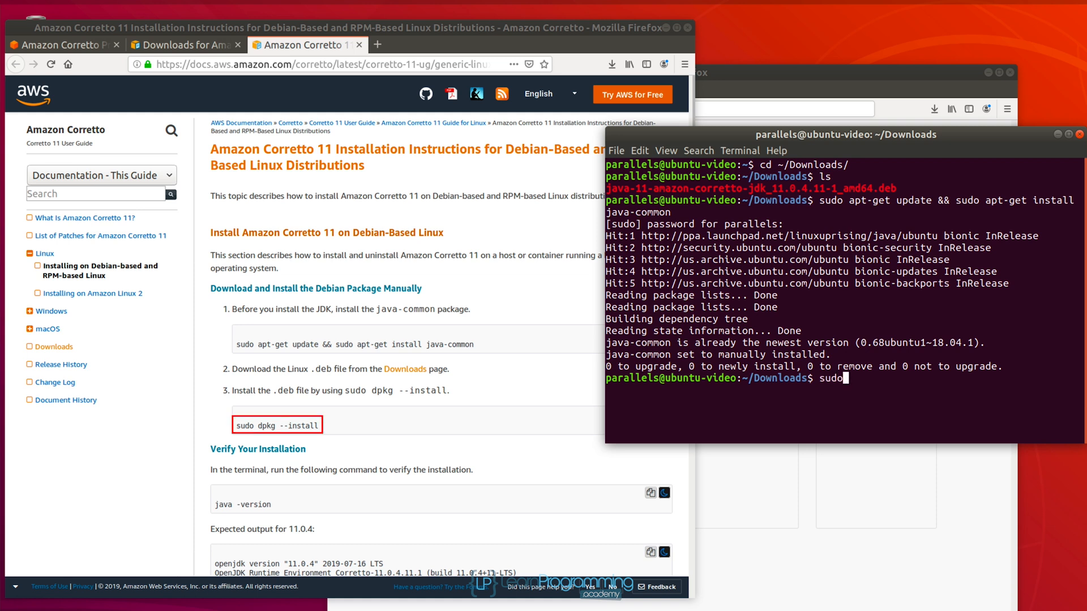
type("dpkg")
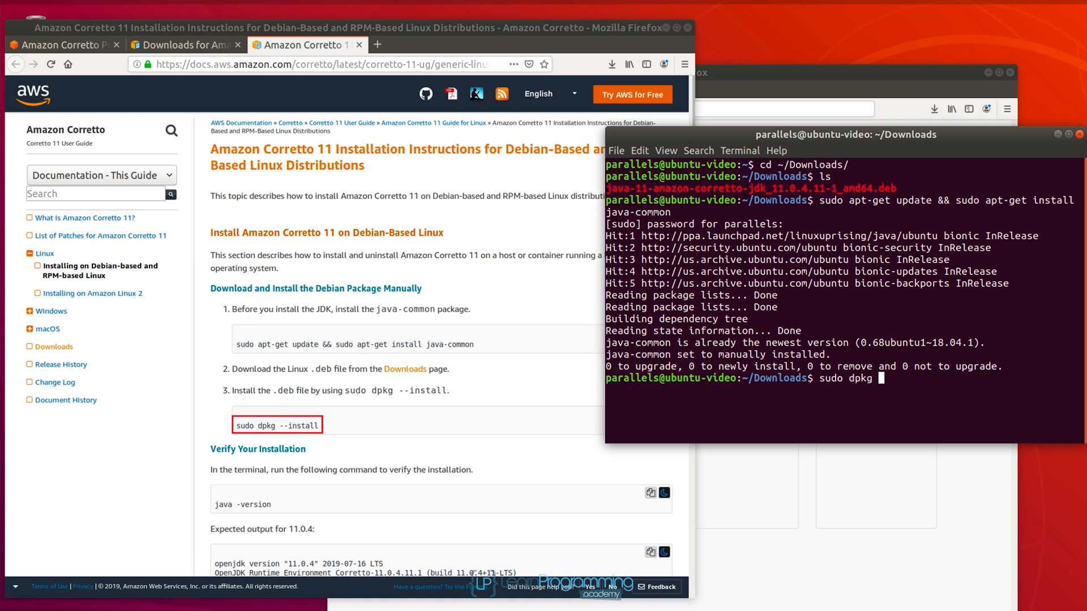
type("--install")
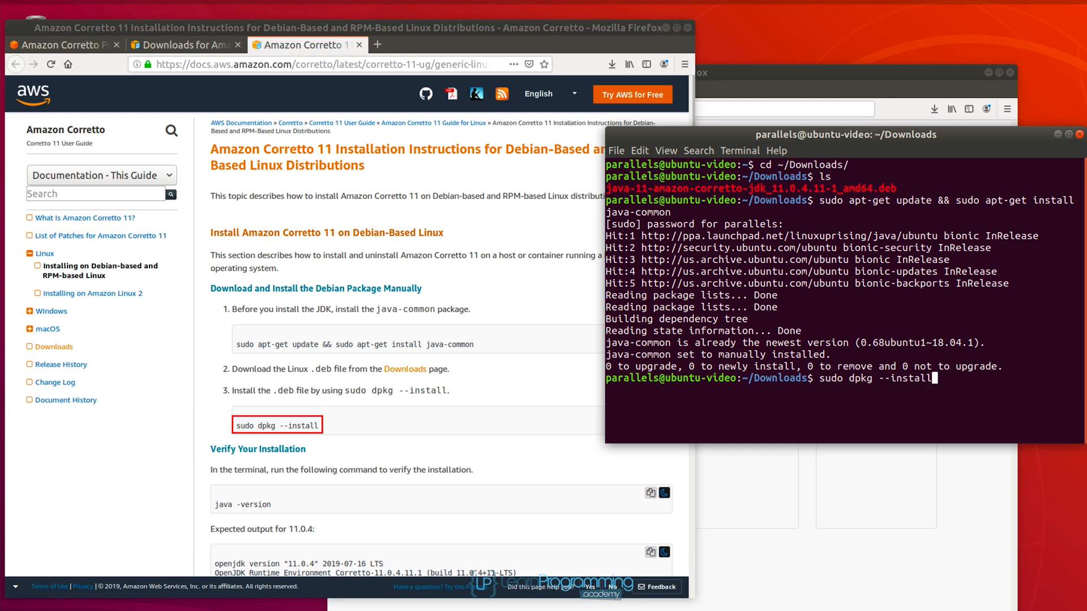
type("ja")
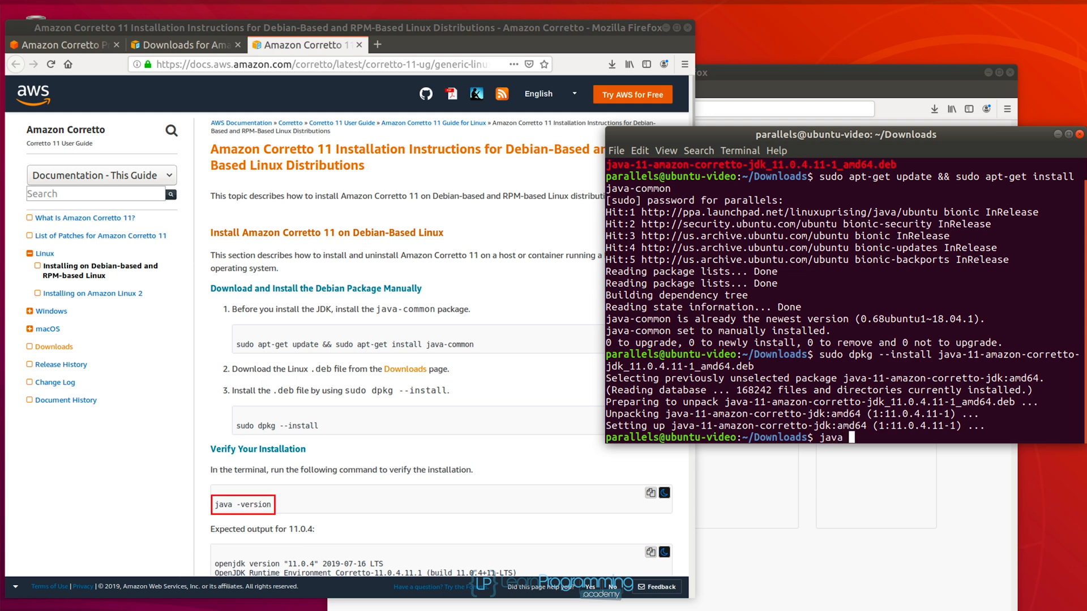
- Run java -version, which still reports Java 11.0.2
type("-version")
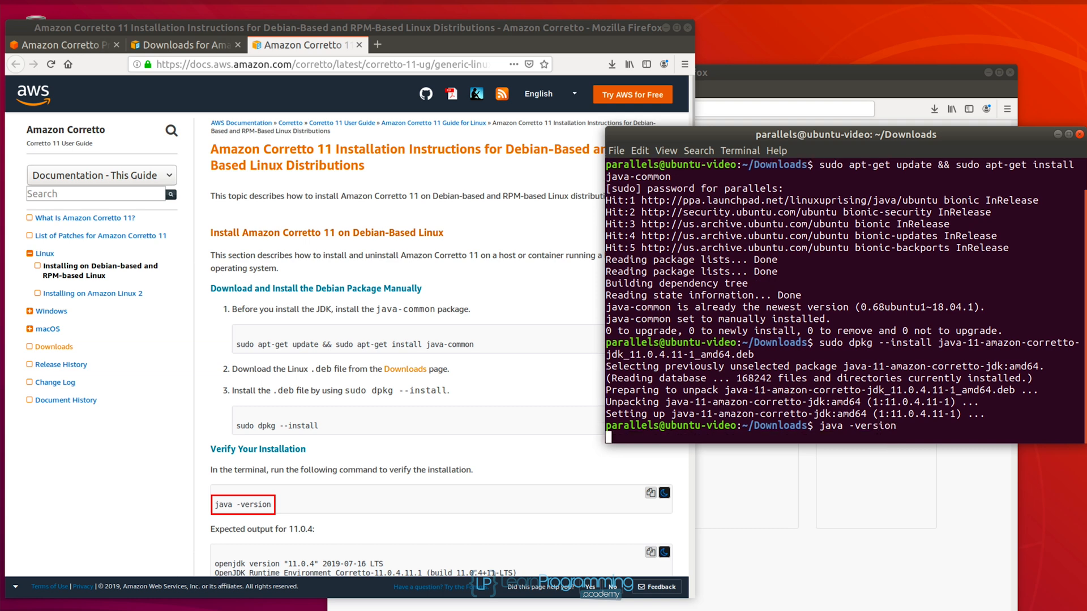
key("Return")
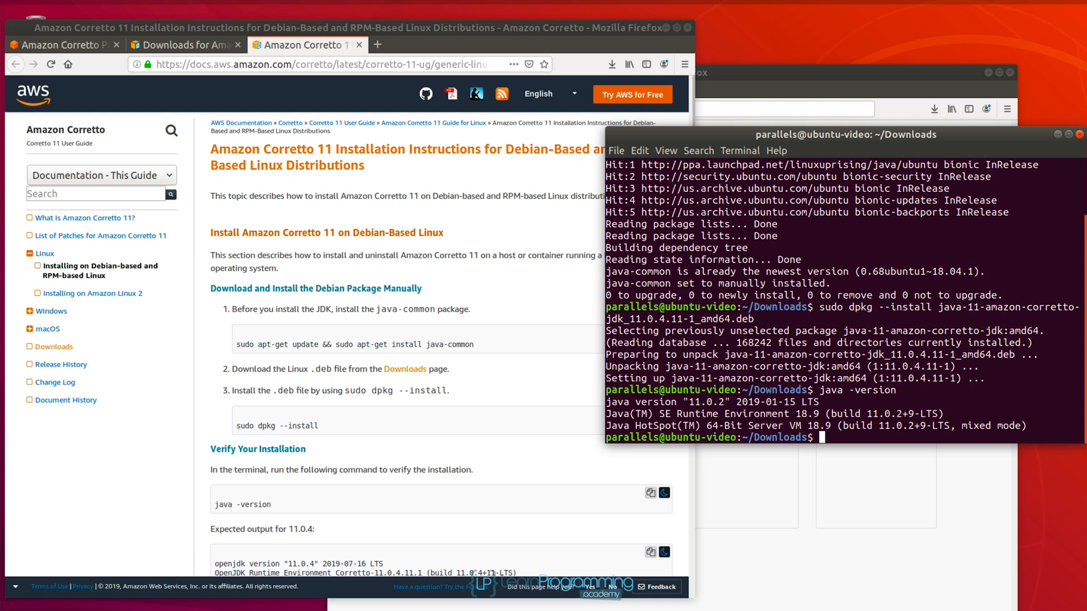
scroll("down", 3)
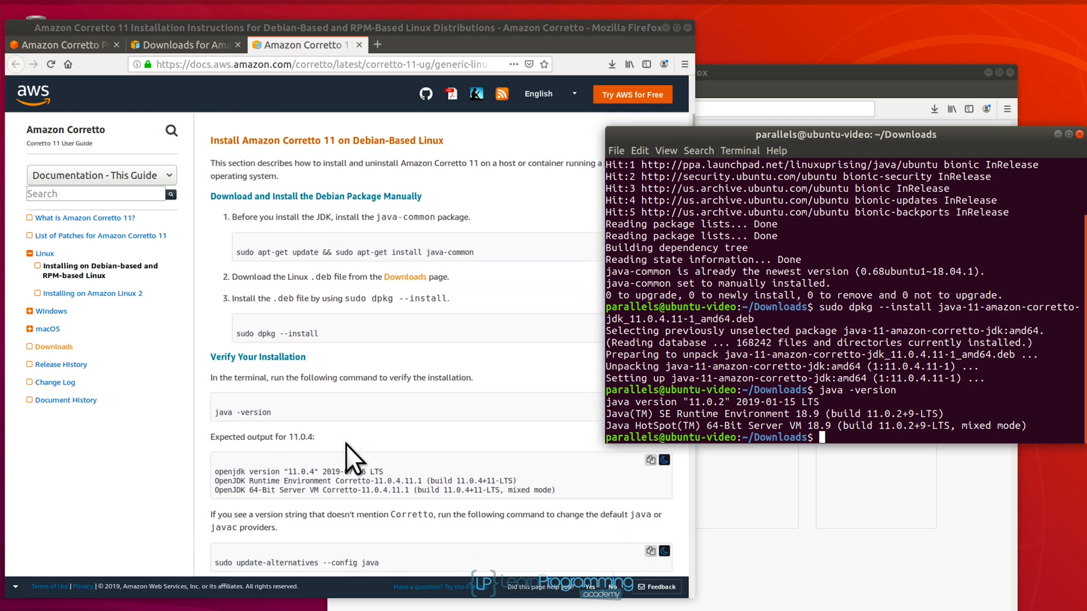
- Run sudo update-alternatives --config java and choose Amazon Corretto 11 as default
scroll("down", 3)
type("sudo")
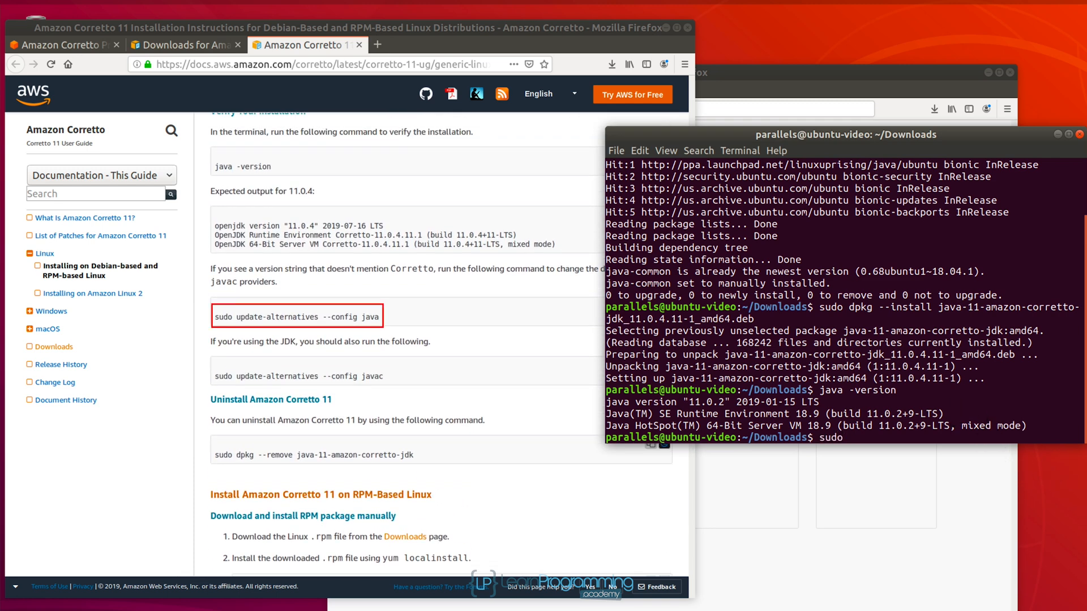
type("update-a")
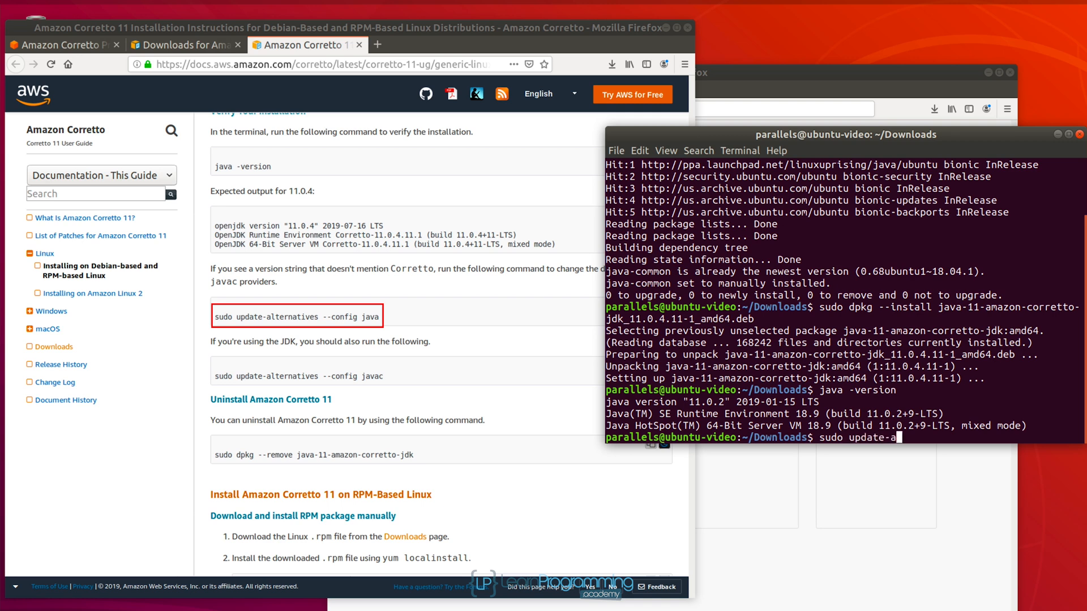
type("lternatives")
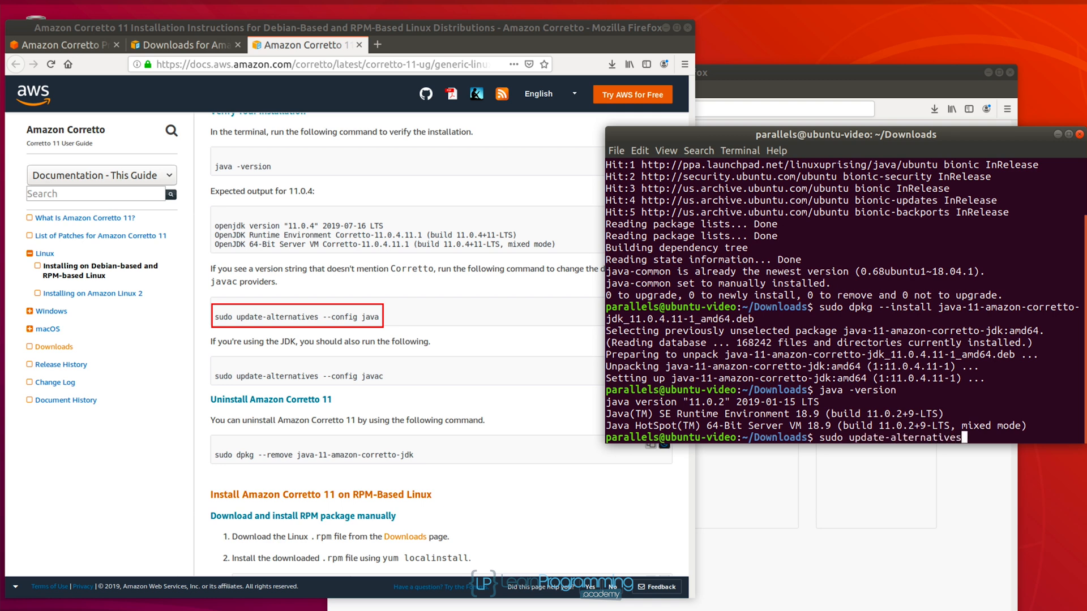
type("--conf")
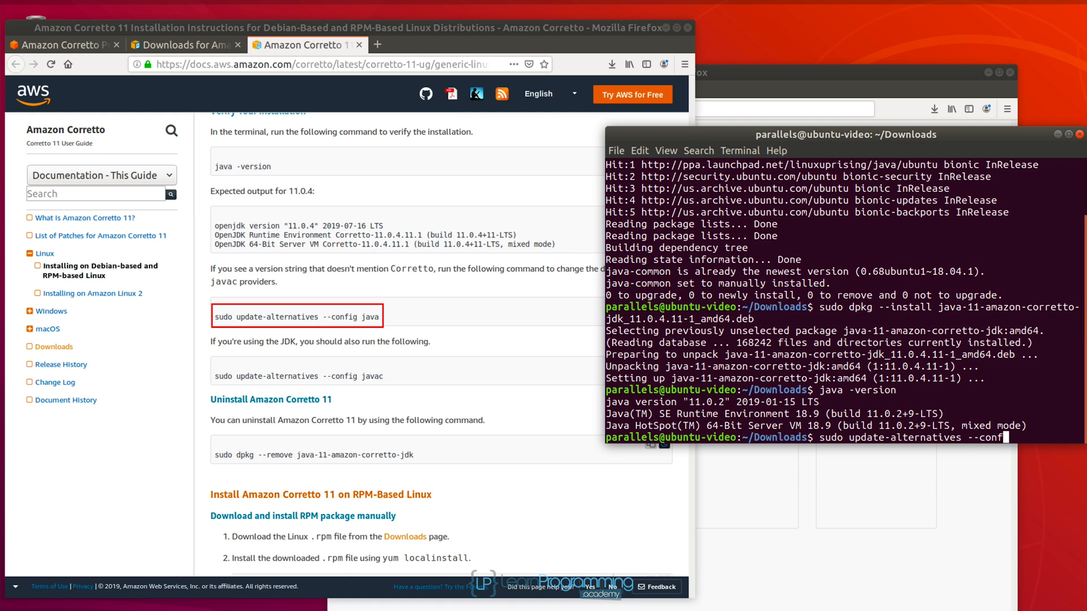
key("Return")
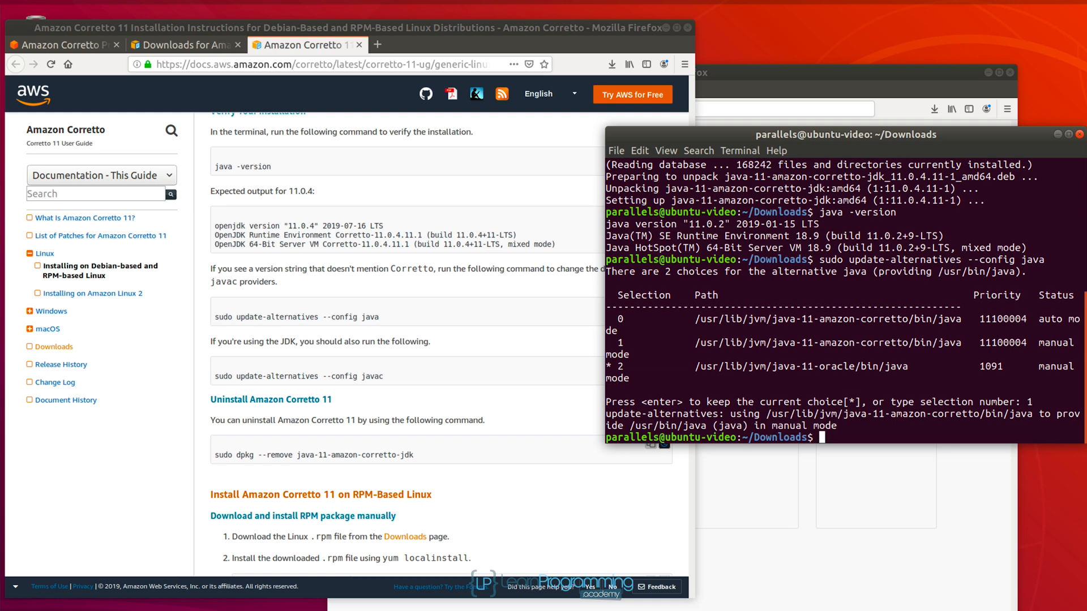
- Run sudo update-alternatives --config javac and choose Amazon Corretto 11 as default
type("sudo update-alternatives --config javac")
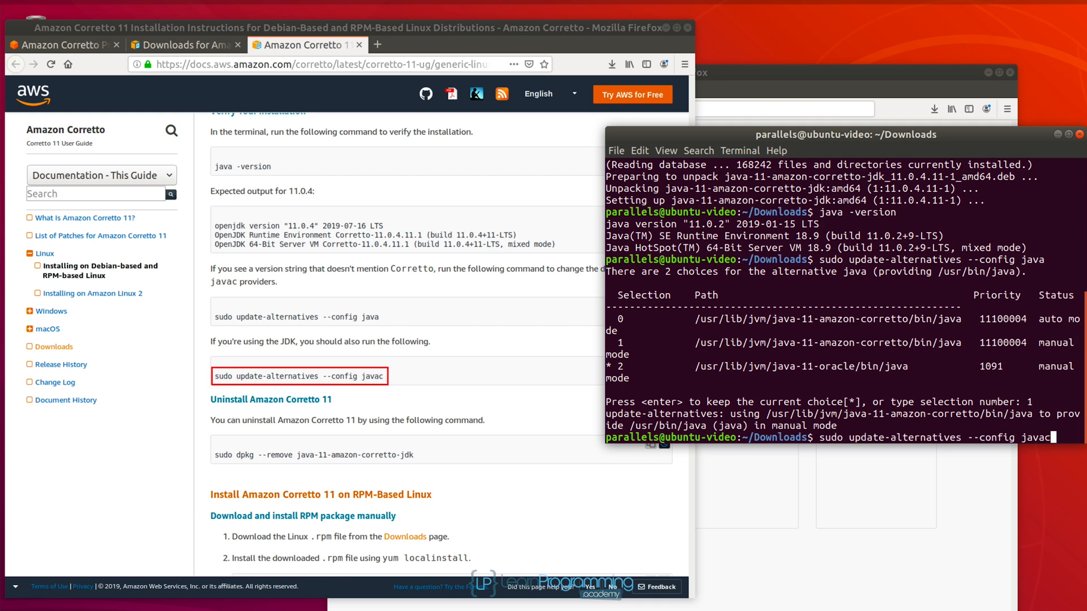
key("Return")
type("java")
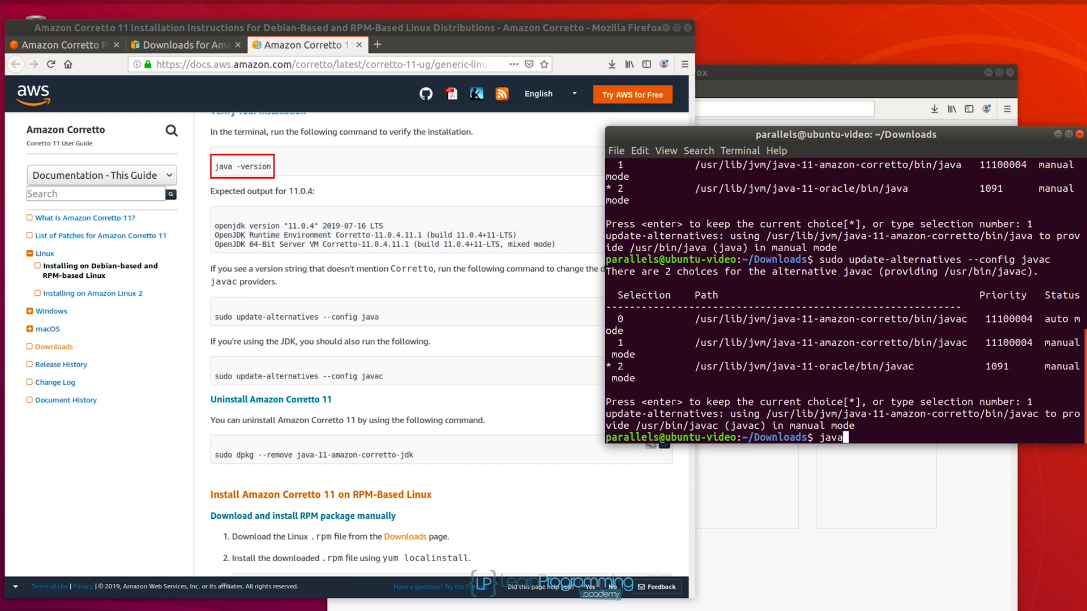
- Run java -version, now reporting OpenJDK Corretto-11.0.4.11.1
type("-version")
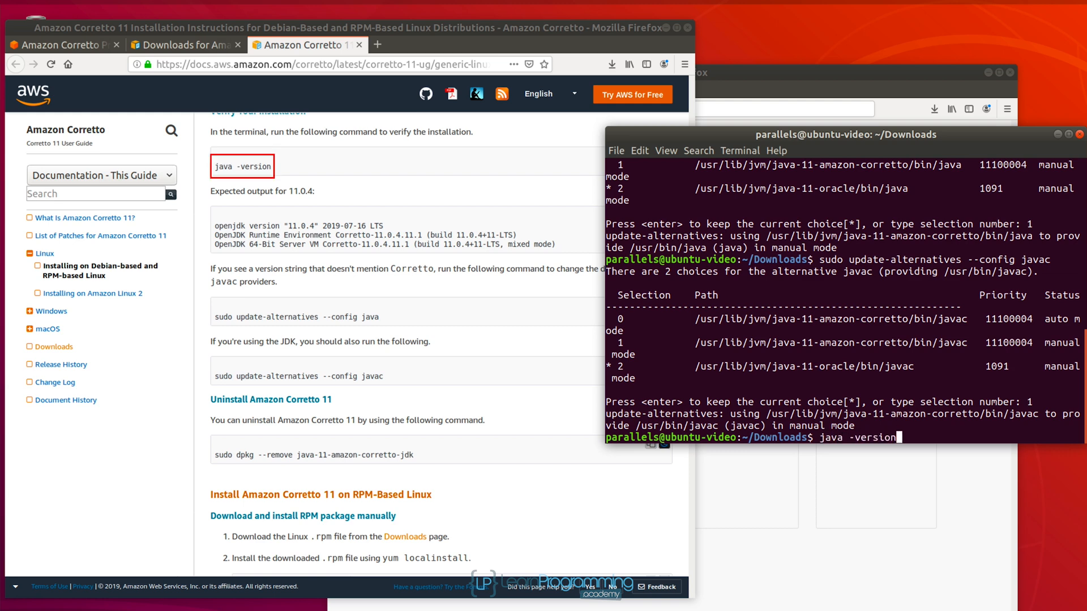
key("Return")
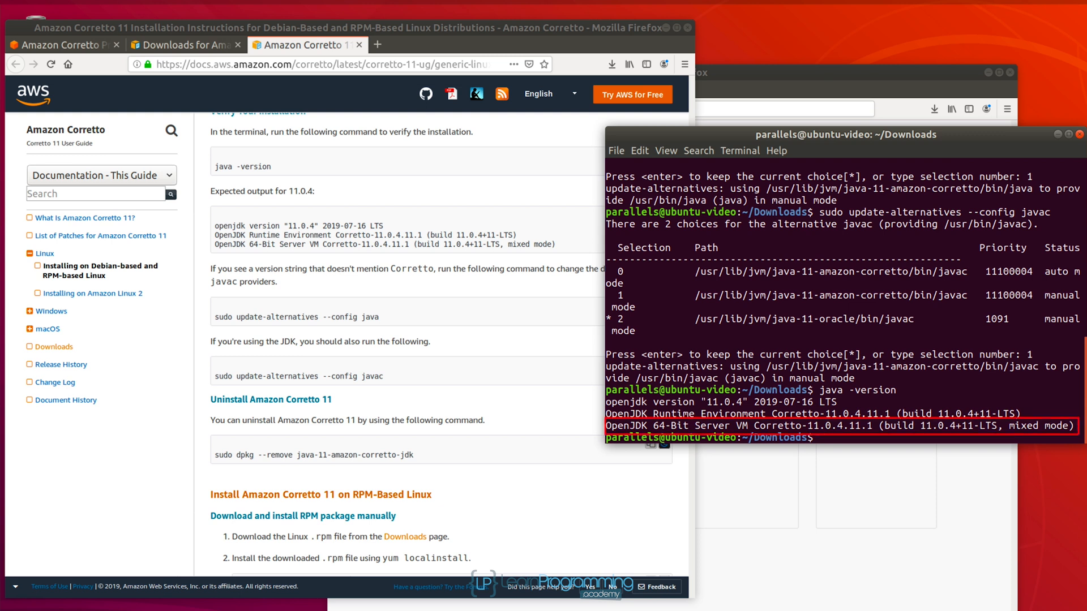